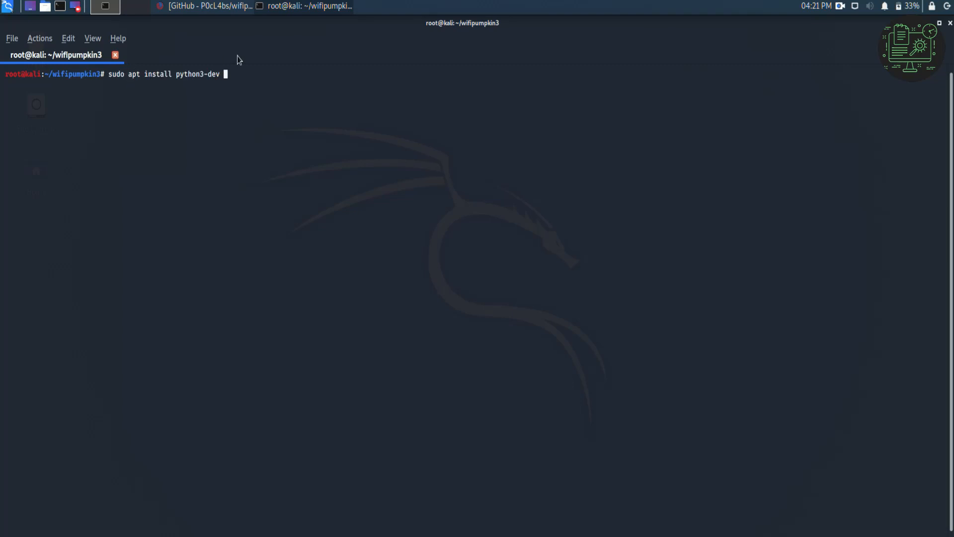
# Attempt 'sudo apt install python3-dev', then type a leafpad command for the dpkg status file.
pyautogui.press('Return')
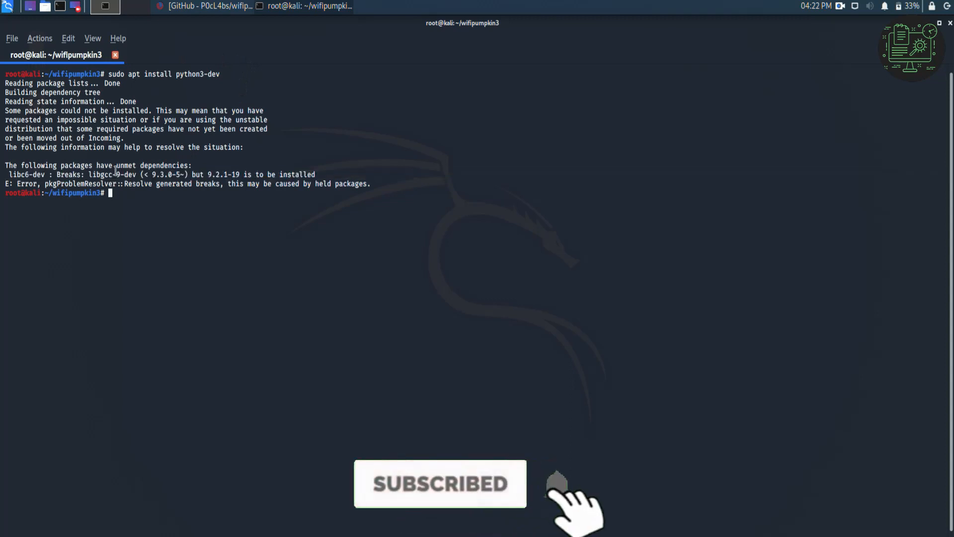
pyautogui.write('leafpad /var/lib/dpky/status')
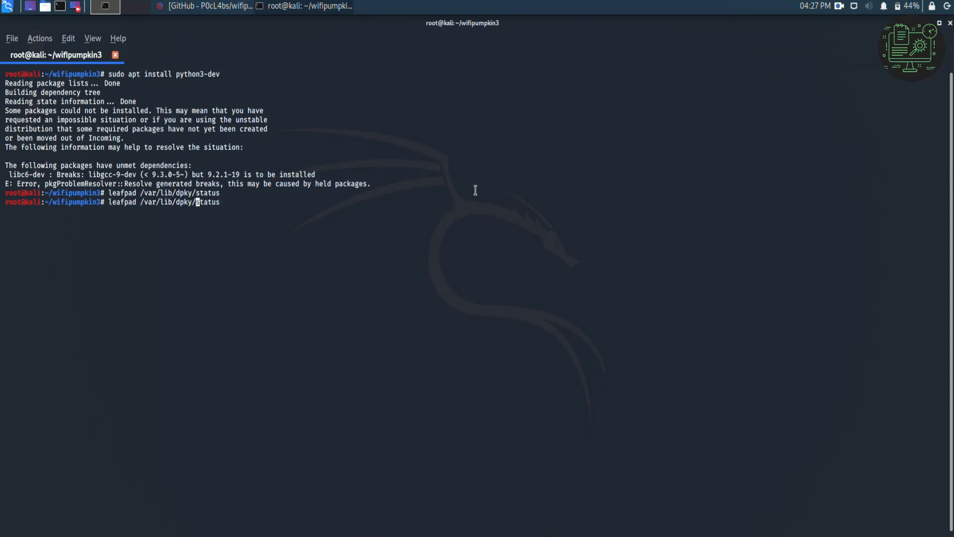
# Correct the 'dpky' typo and open /var/lib/dpkg/status in Leafpad.
pyautogui.press('Left')
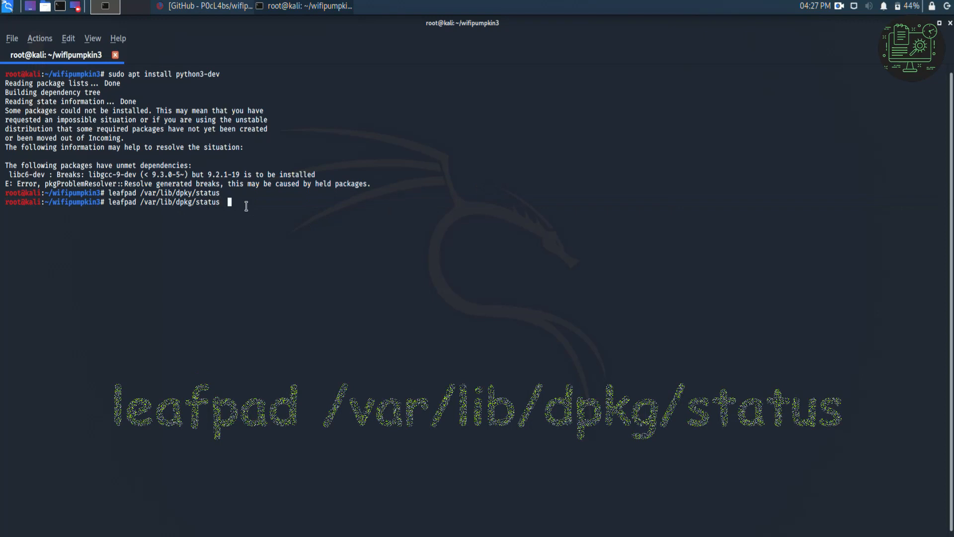
pyautogui.press('Return')
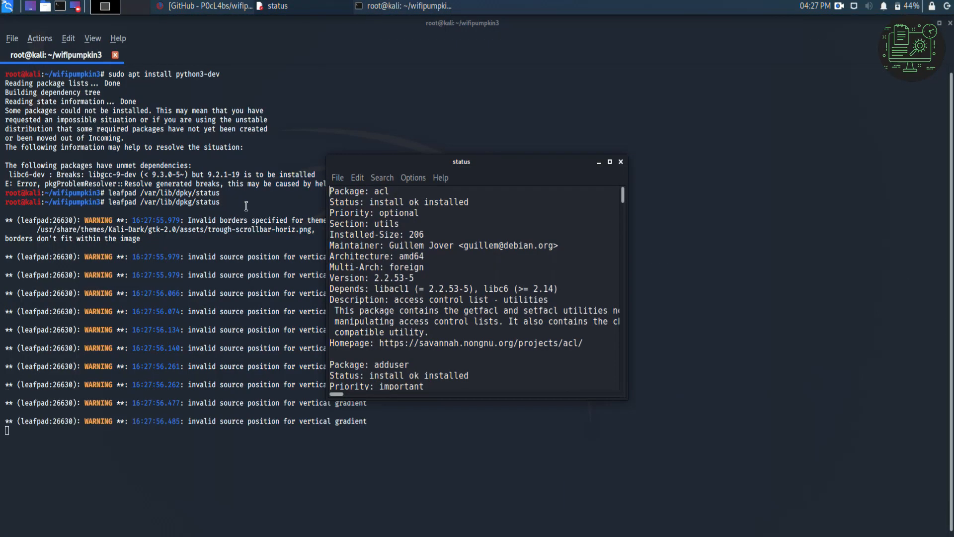
pyautogui.moveTo(609, 162)
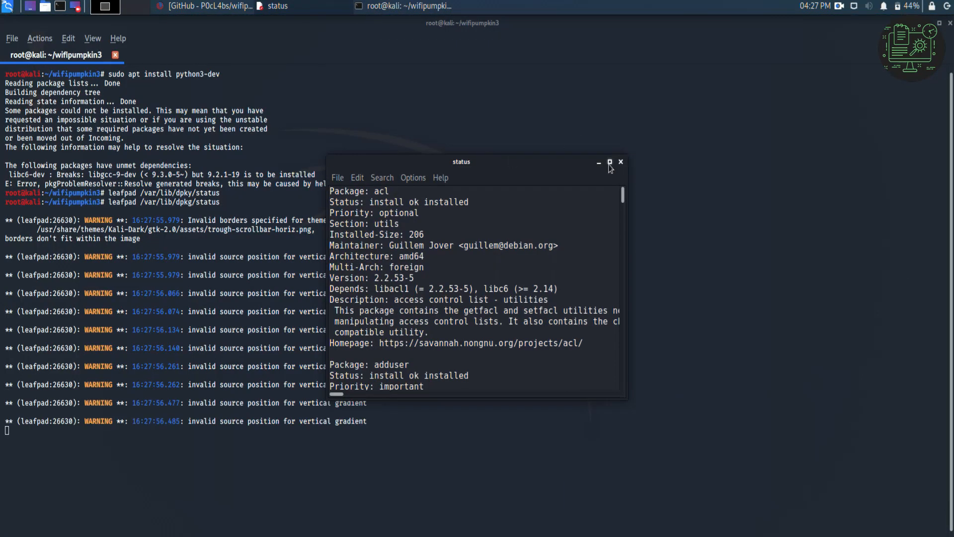
# Maximize Leafpad and search the status file for 'libgcc-9', stepping through matches.
pyautogui.click(609, 162)
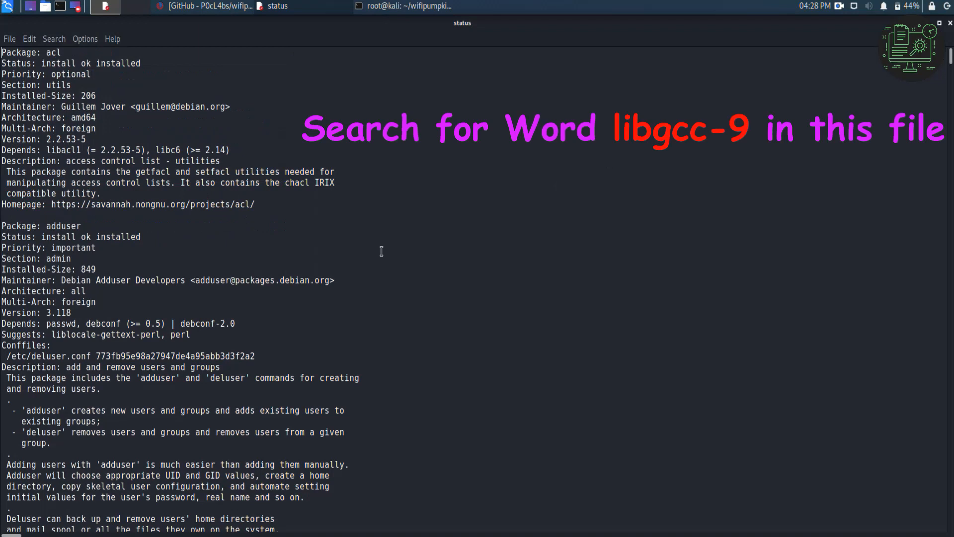
pyautogui.click(417, 6)
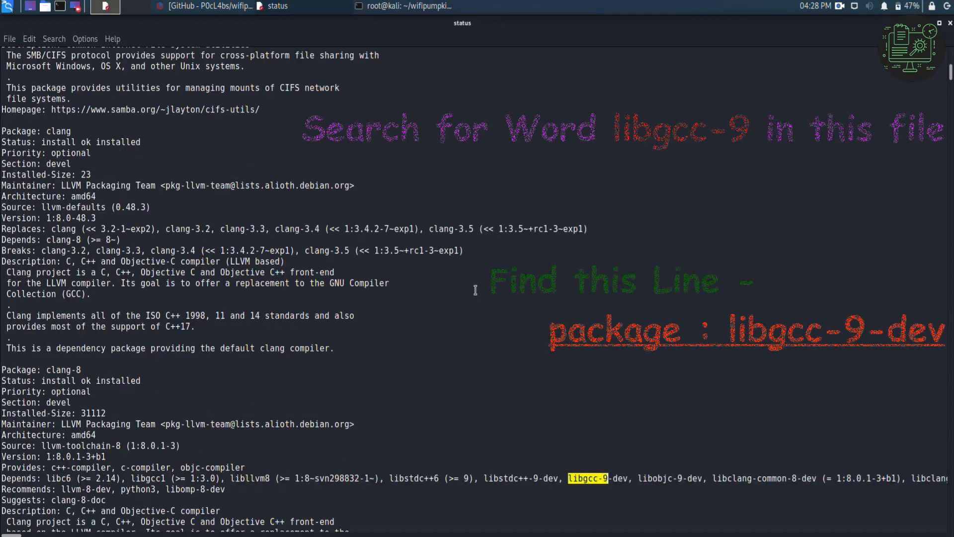
pyautogui.click(53, 38)
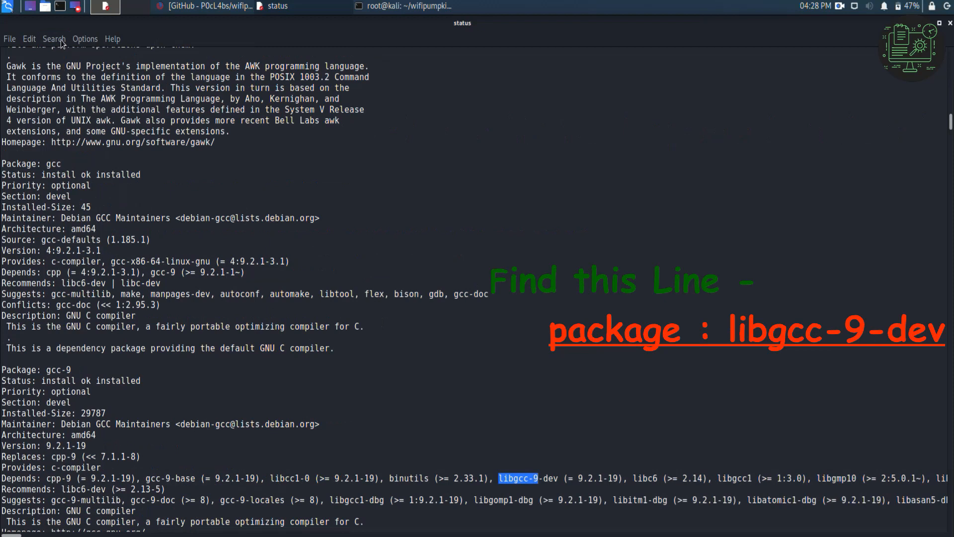
# Scroll to the 'Package: libgcc-9-dev' entry and delete its whole block.
pyautogui.scroll(-3)
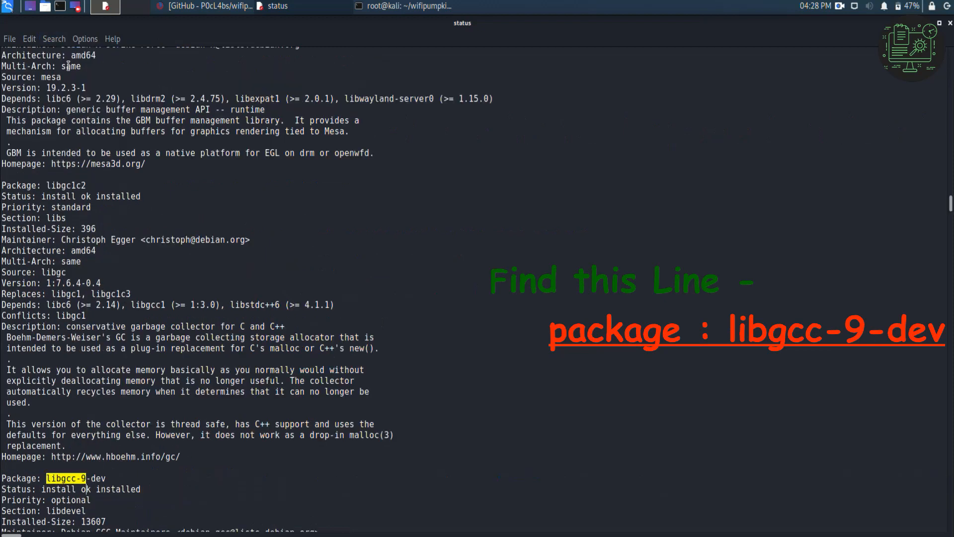
pyautogui.scroll(-3)
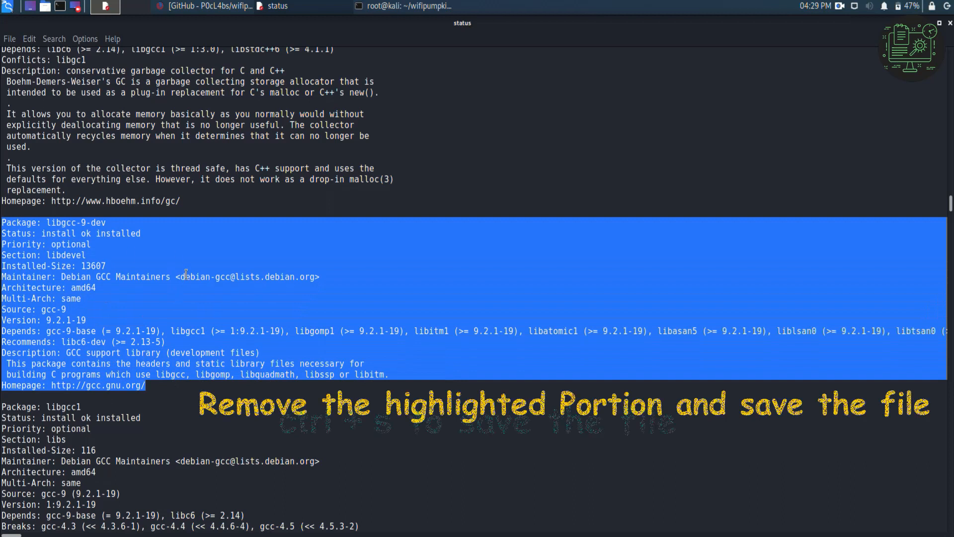
pyautogui.press('Delete')
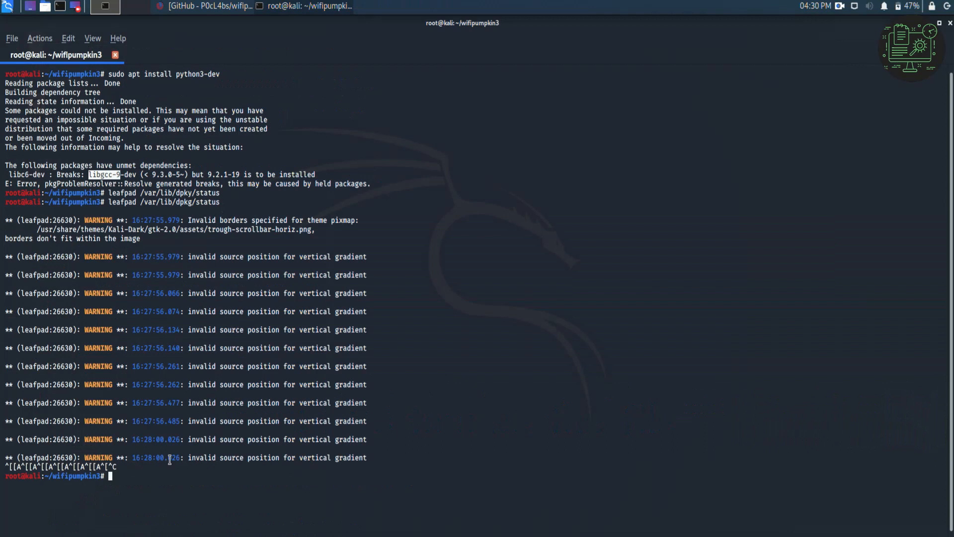
# Run 'apt-get update', then an upgrade that reports unmet libgcc-9-dev dependencies.
pyautogui.write('apt-get')
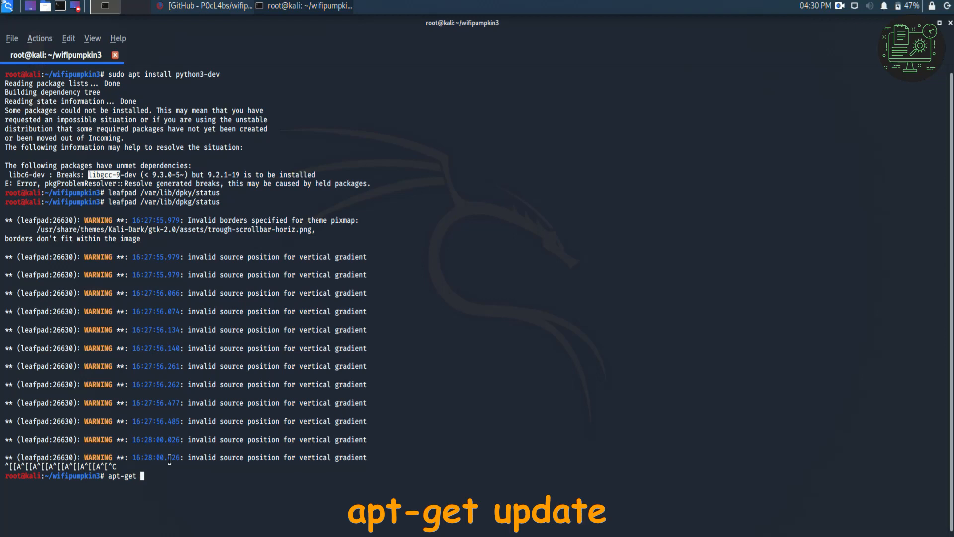
pyautogui.write('update')
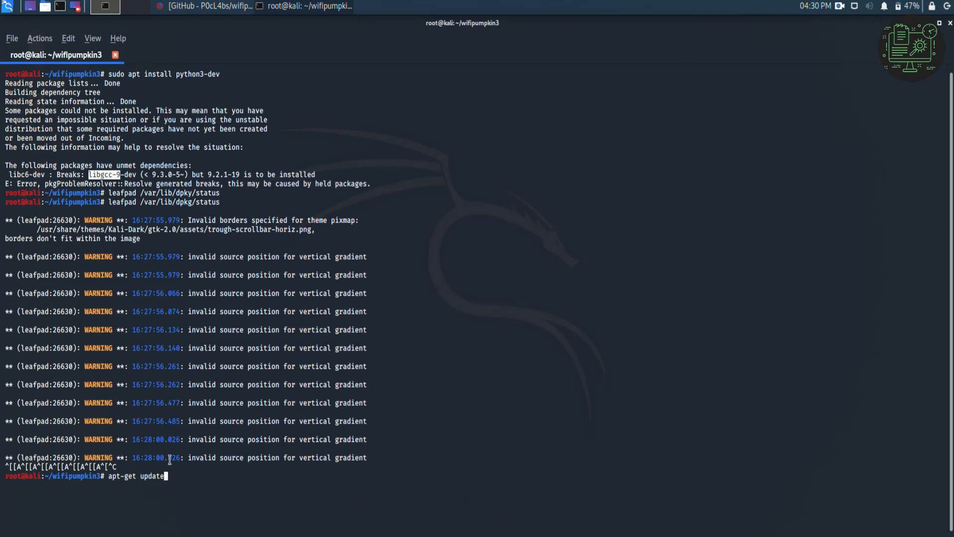
pyautogui.press('Return')
pyautogui.write('apt-get upgrade')
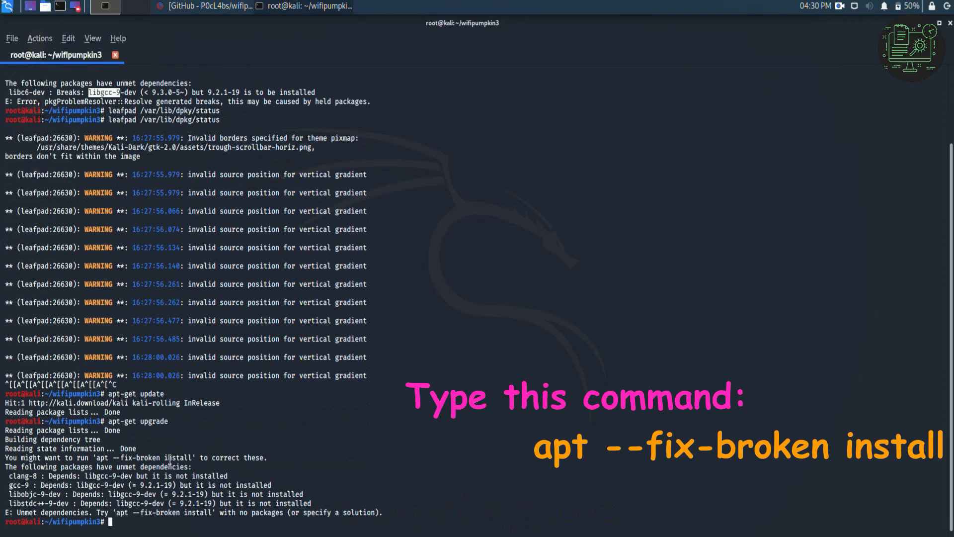
pyautogui.doubleClick(160, 512)
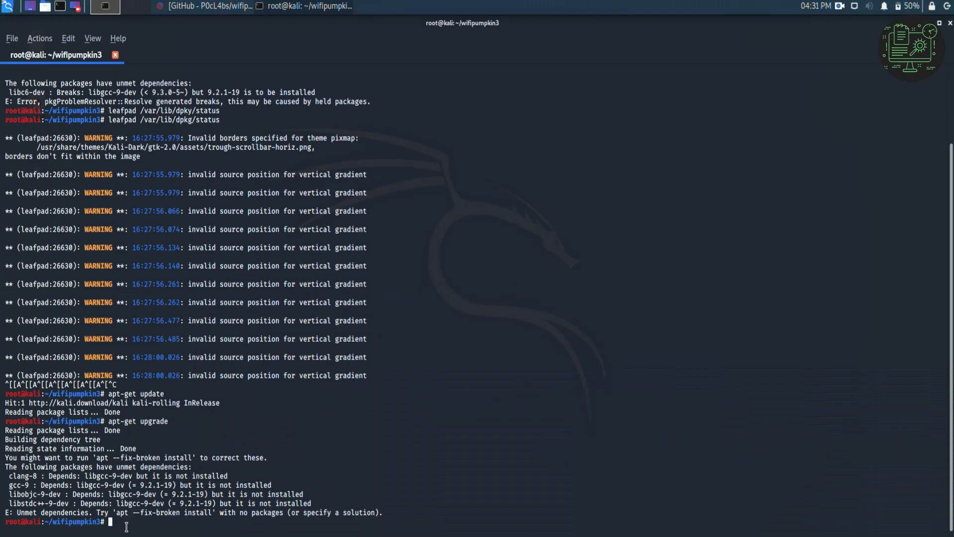
# Run 'apt --fix-broken install' and confirm so the packages download.
pyautogui.write('apt --fix-broken install')
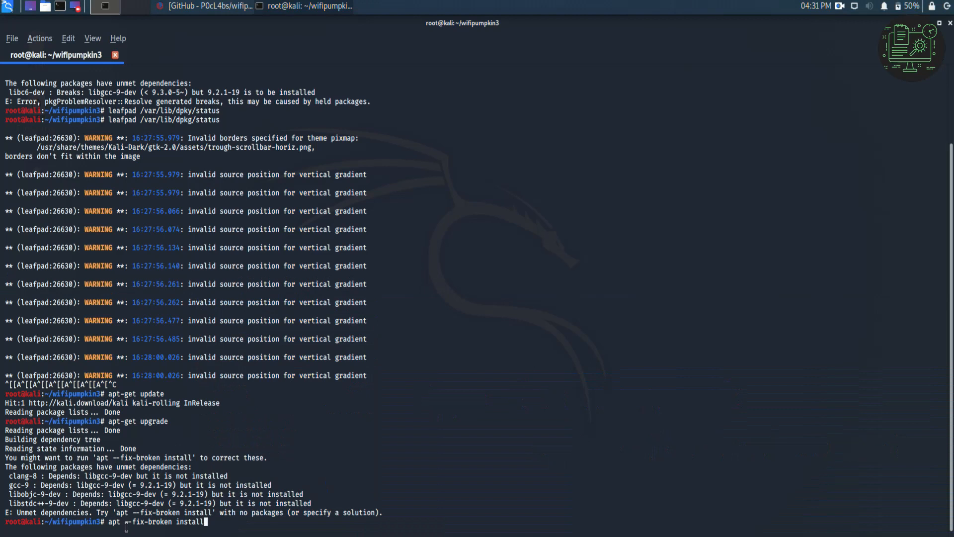
pyautogui.press('Return')
pyautogui.write('y')
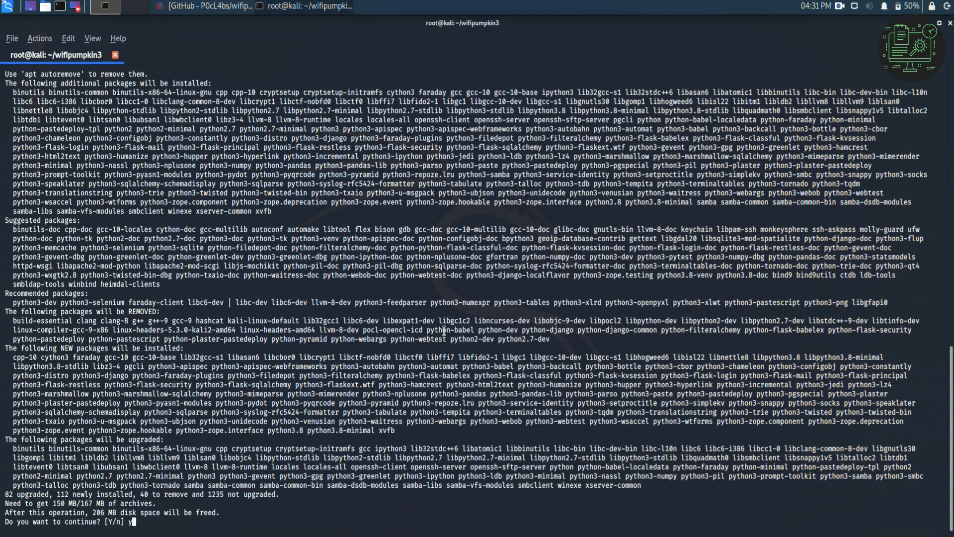
pyautogui.press('Return')
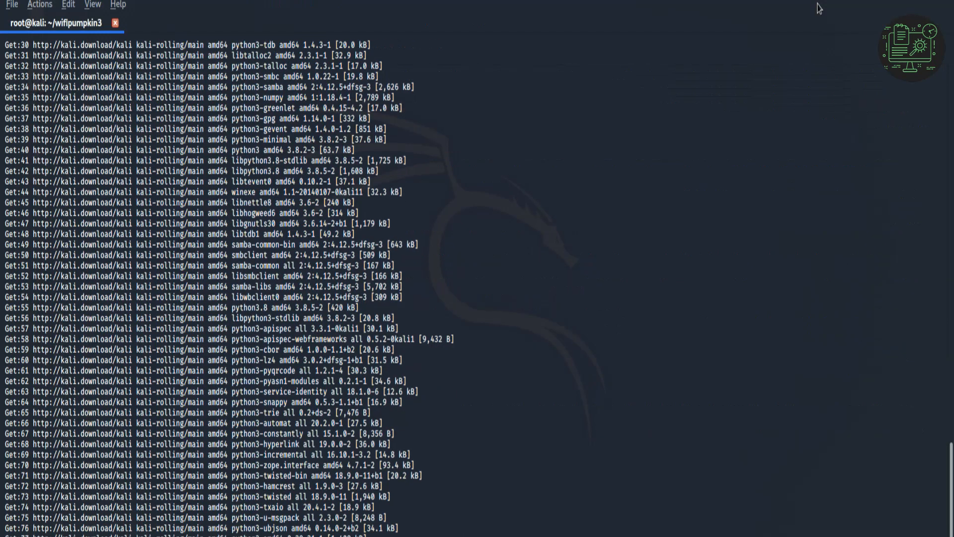
pyautogui.scroll(-3)
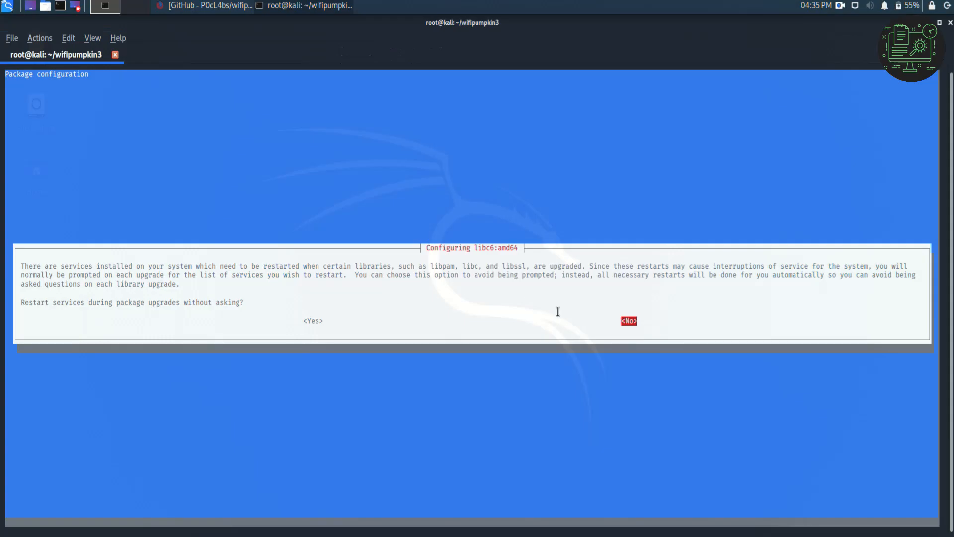
pyautogui.moveTo(651, 311)
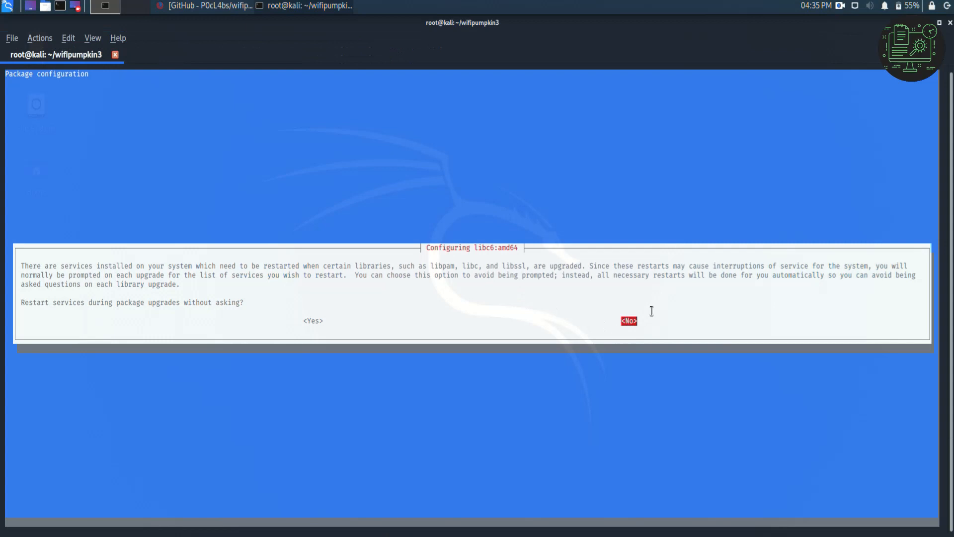
pyautogui.moveTo(667, 223)
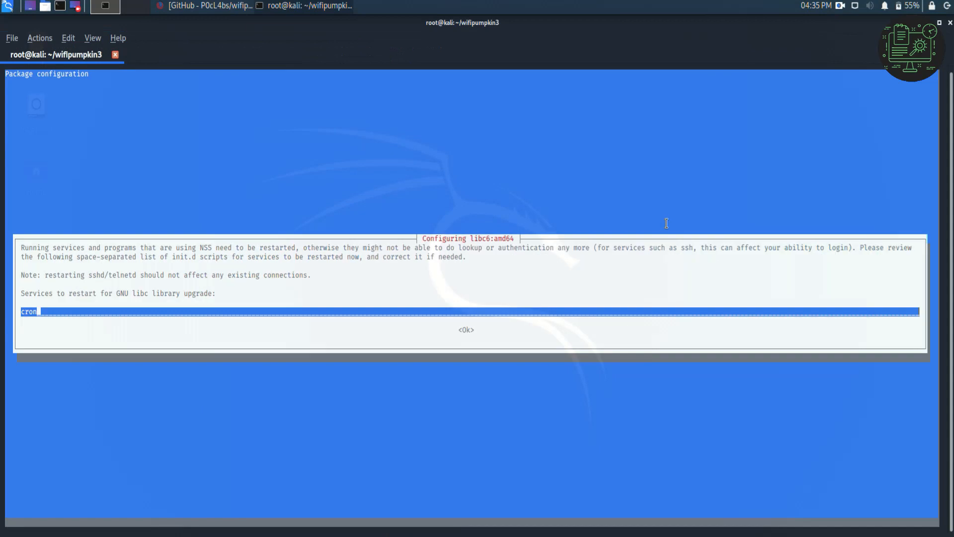
# Accept the libc6 service-restart dialog so setup finishes, then start typing clear.
pyautogui.click(466, 329)
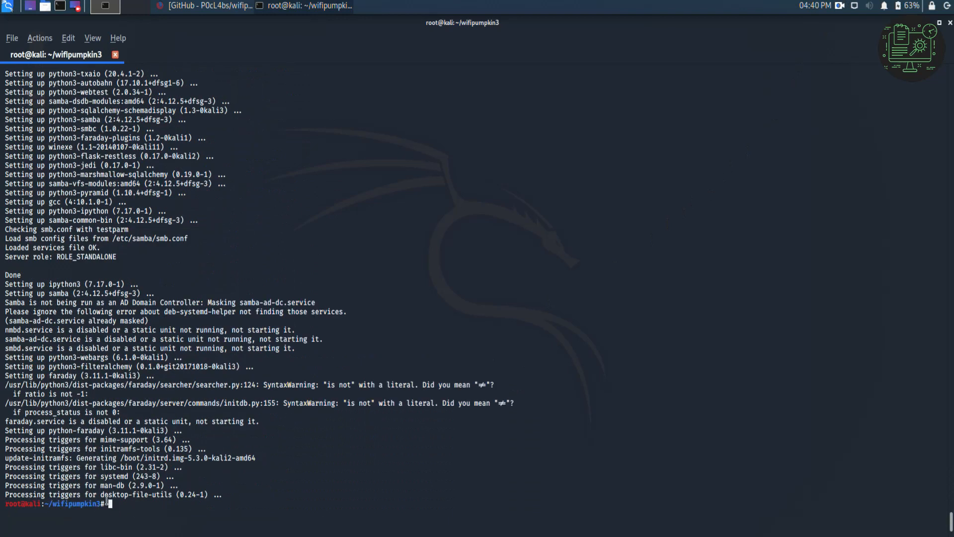
pyautogui.write('c')
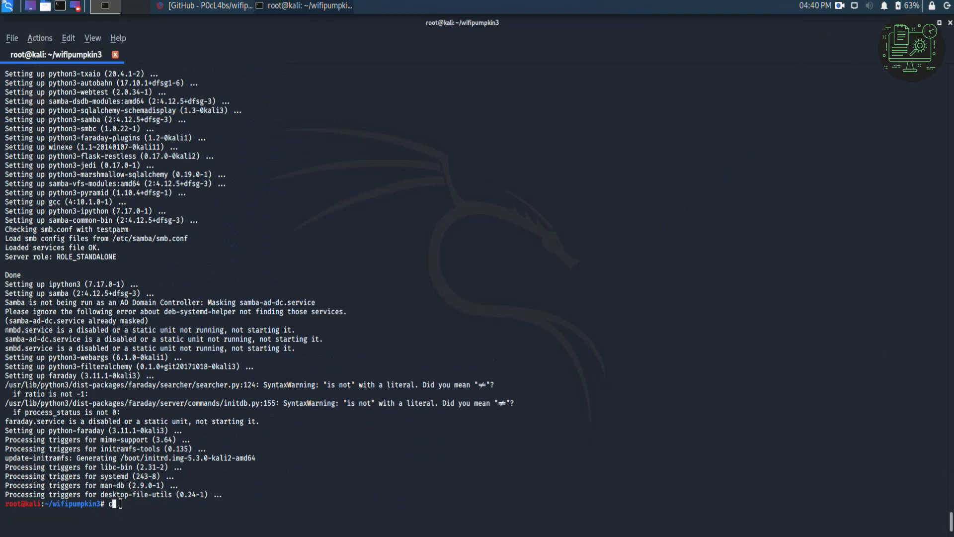
# Clear the terminal and run 'apt-get update && apt-get -y full-upgrade' to completion.
pyautogui.press('Return')
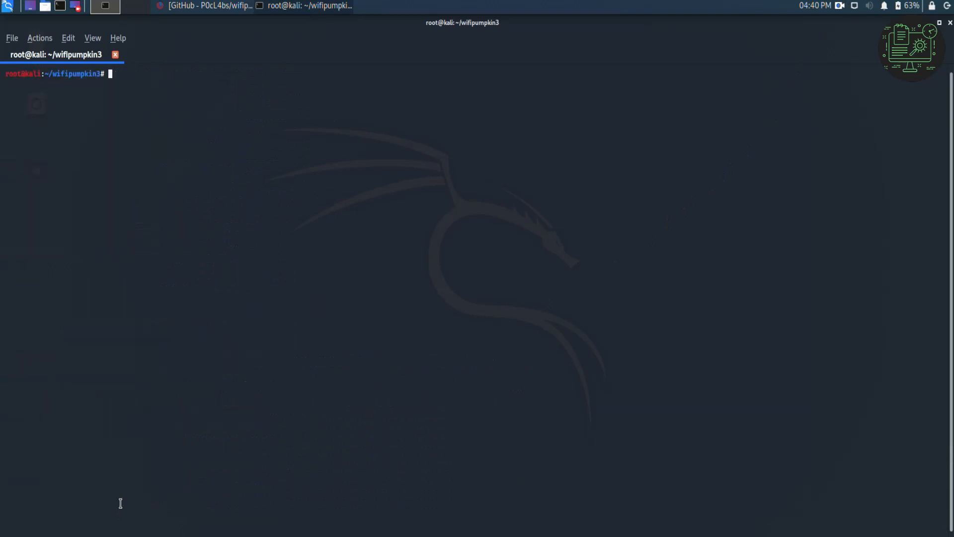
pyautogui.write('apt-')
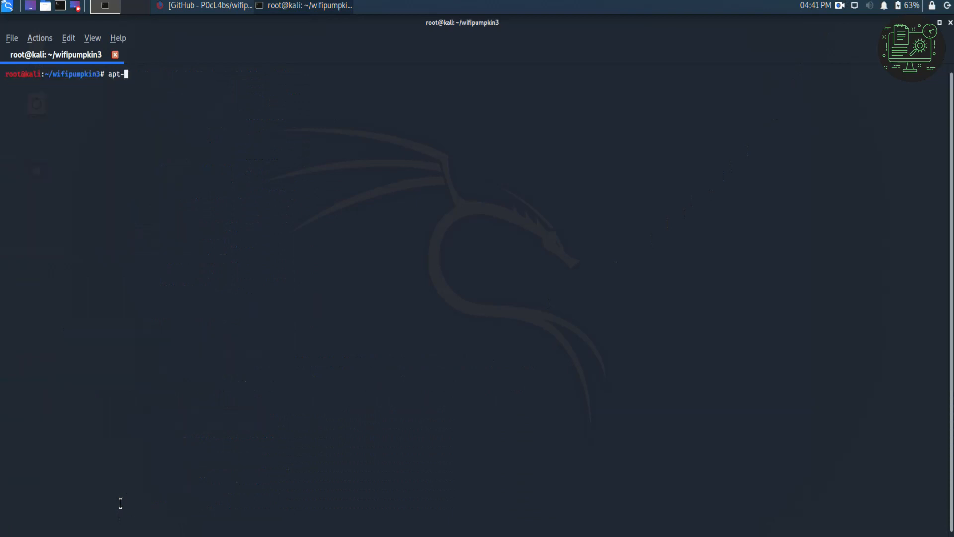
pyautogui.write('get upda')
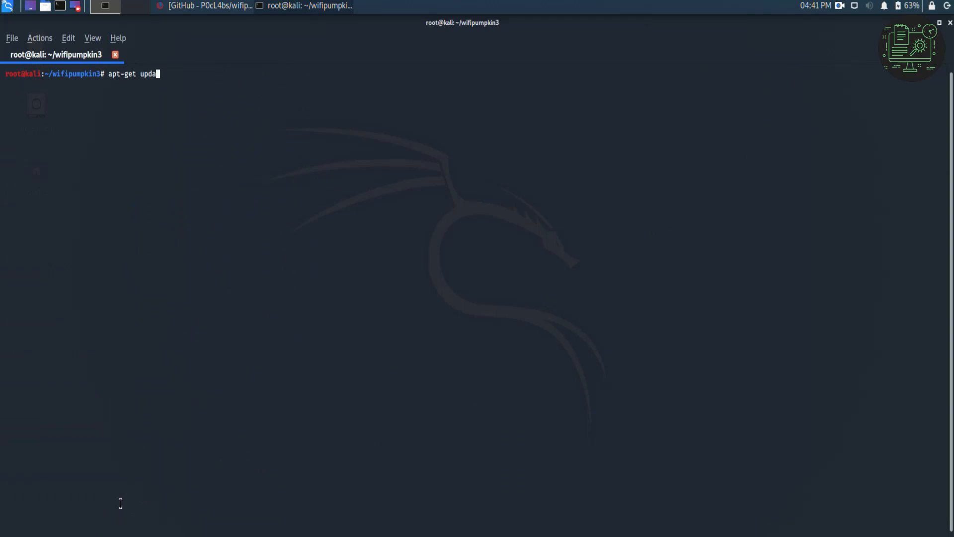
pyautogui.write('te && a')
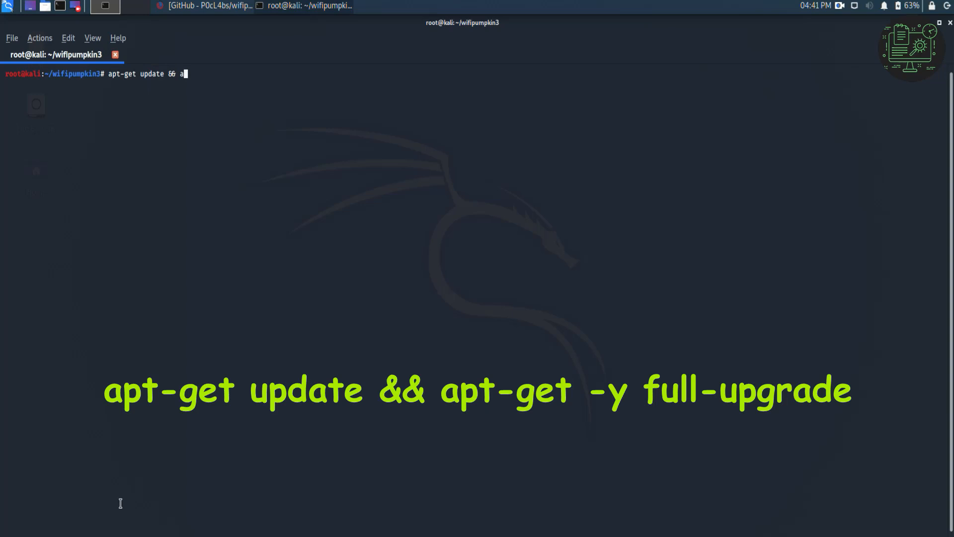
pyautogui.write('pt-get')
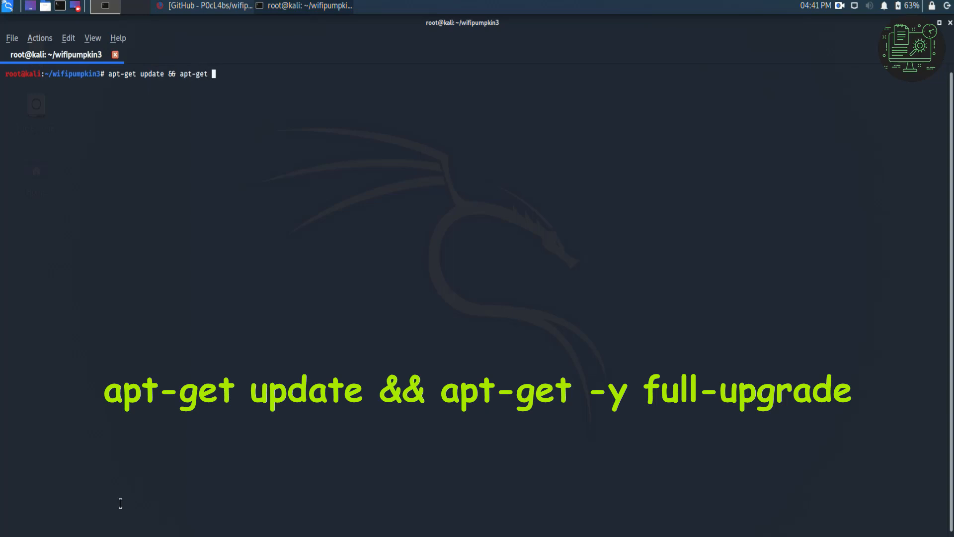
pyautogui.write('-y')
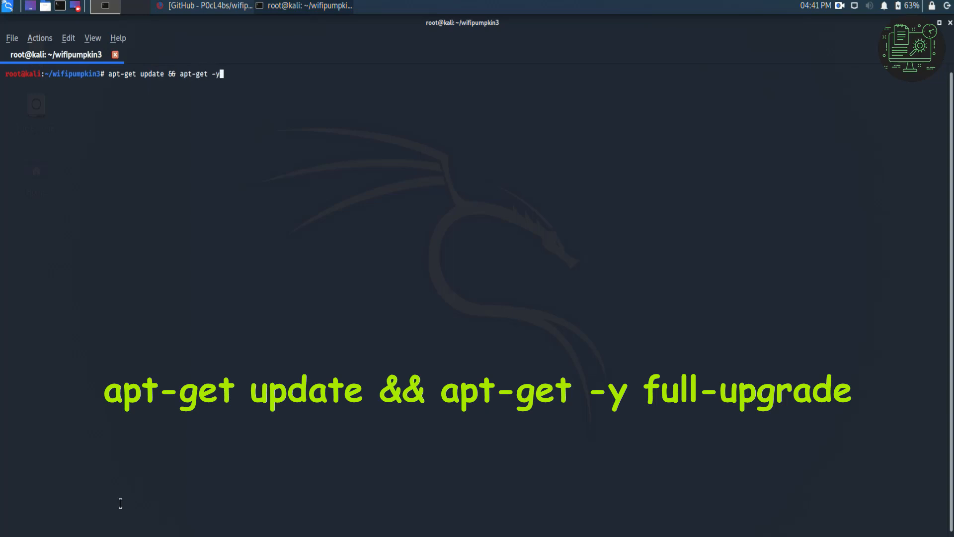
pyautogui.write('full-up')
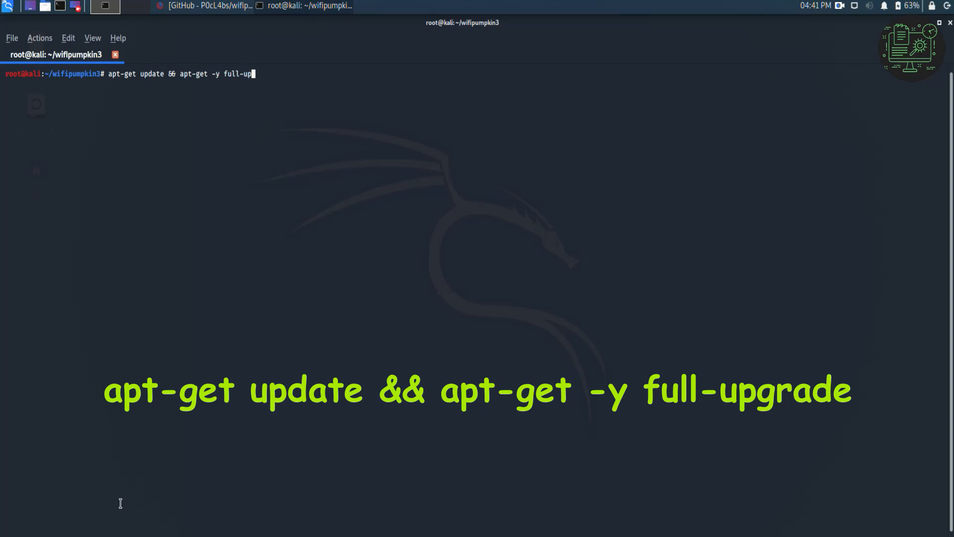
pyautogui.press('Return')
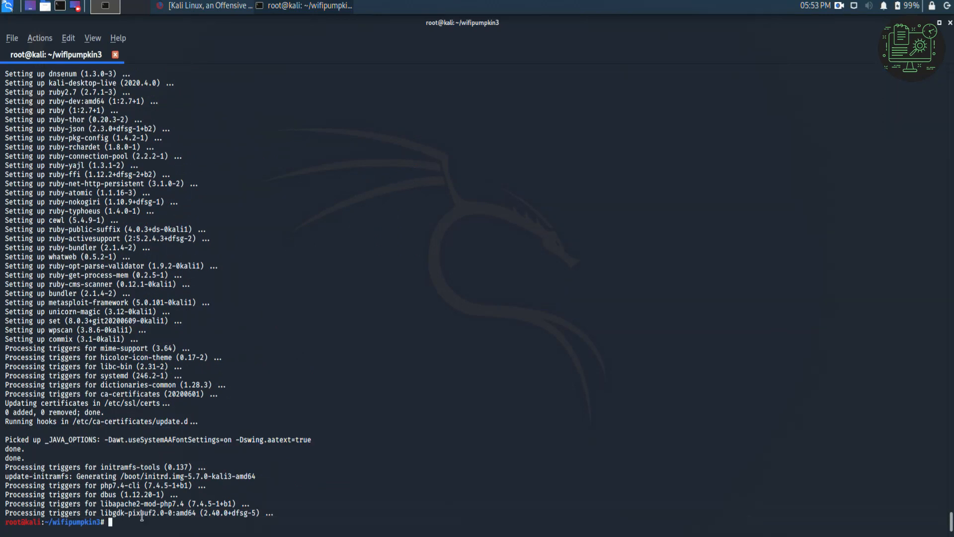
# Rerun 'sudo apt-get install python3-dev', which now lists packages instead of erroring.
pyautogui.write('sudo apt-get install python3-dev')
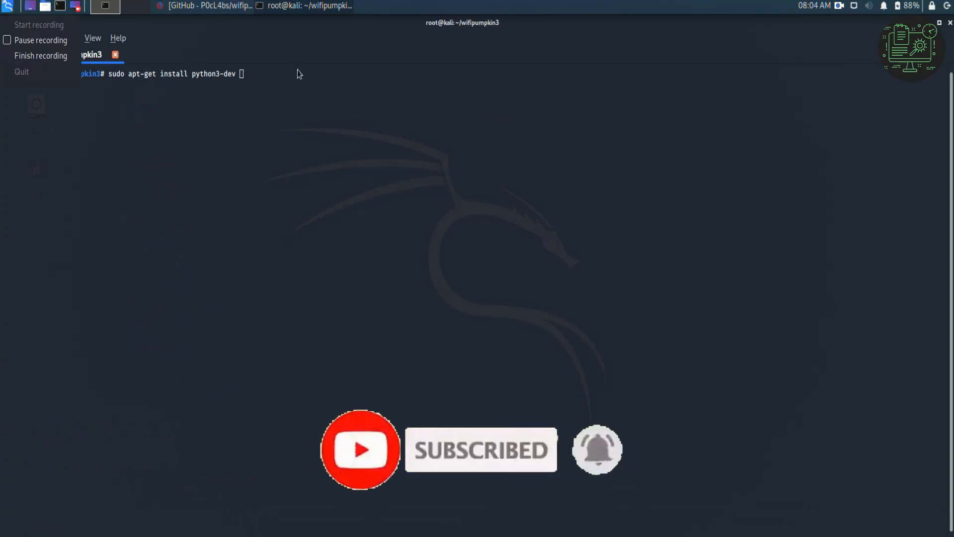
pyautogui.press('Return')
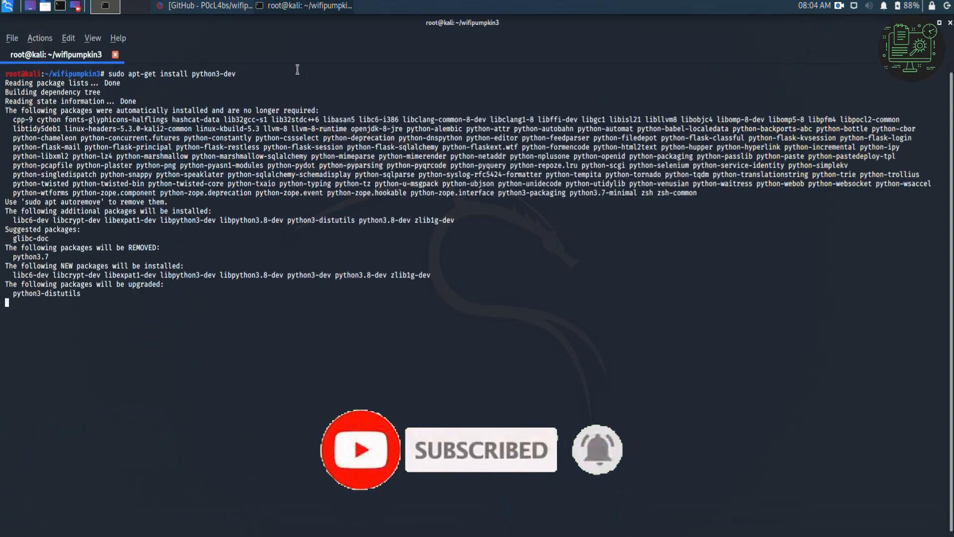